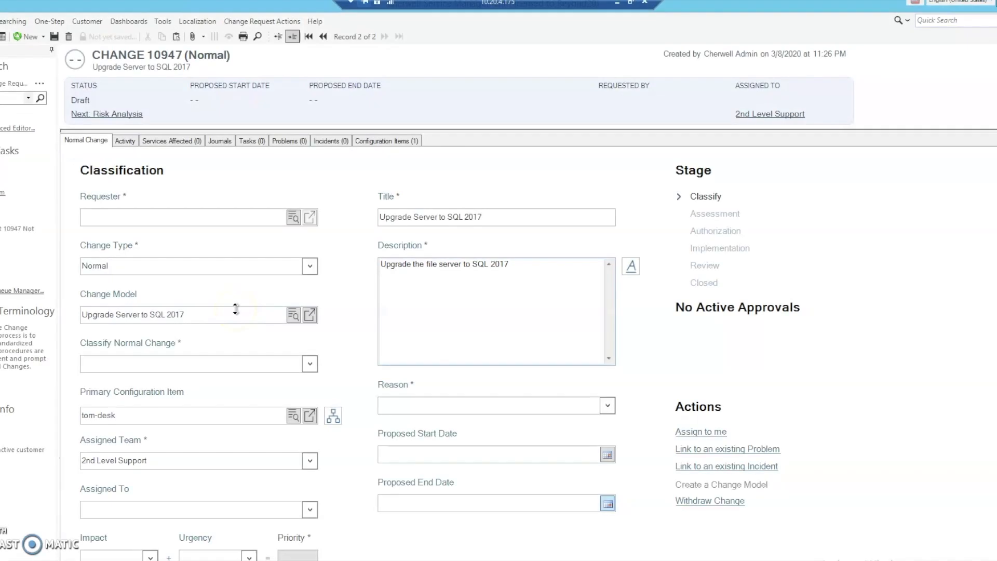
mouse_move(346, 190)
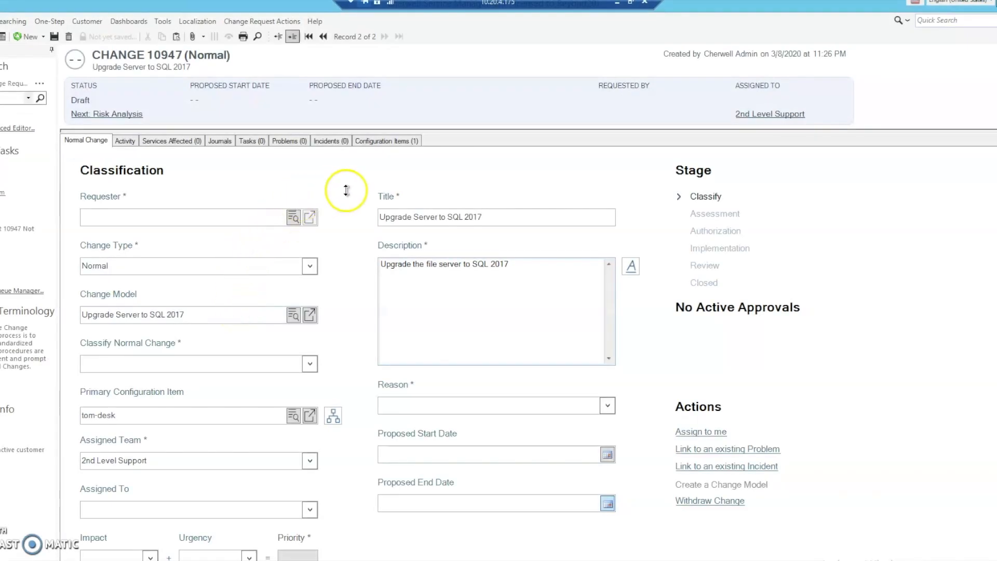
mouse_move(345, 190)
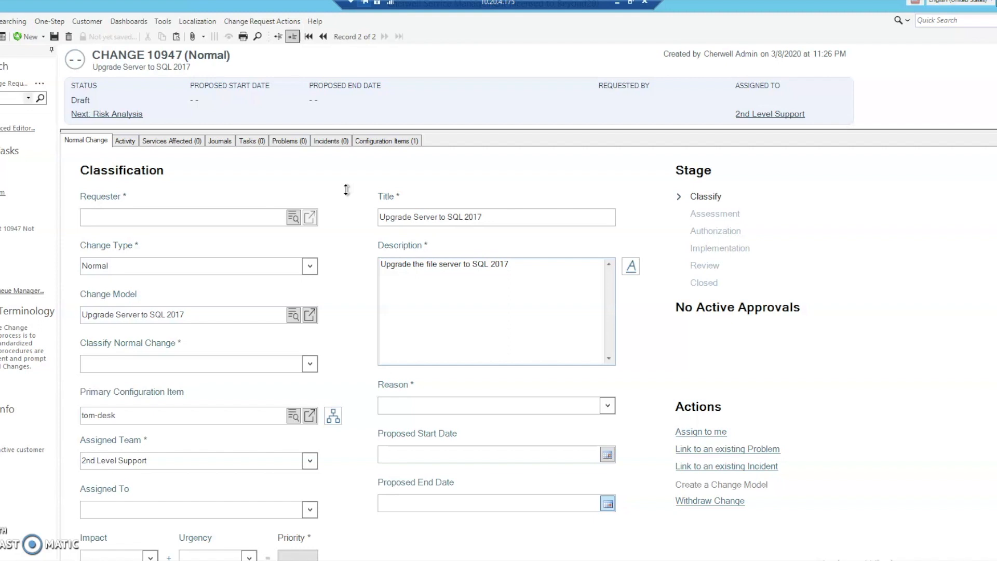
mouse_move(338, 245)
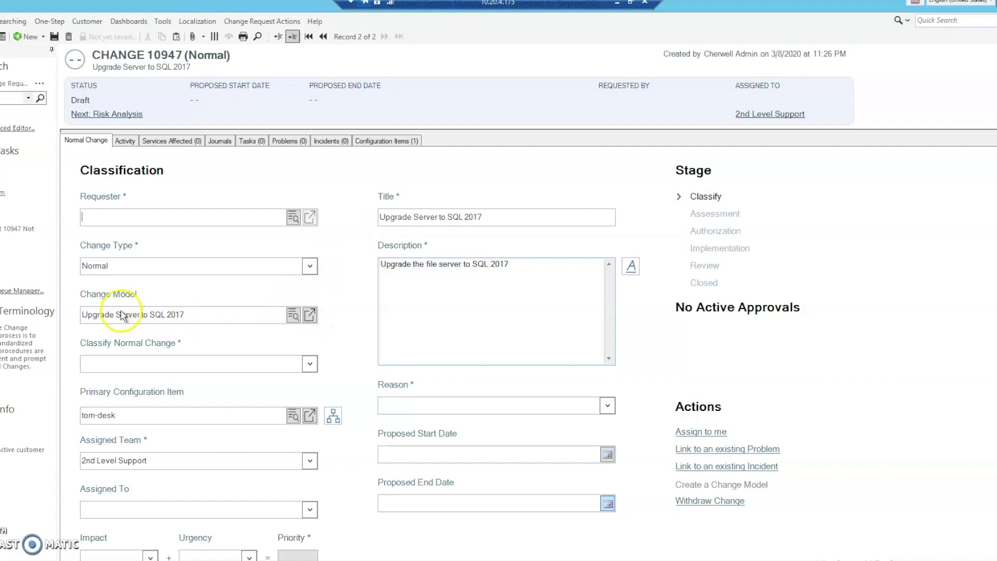
mouse_move(212, 330)
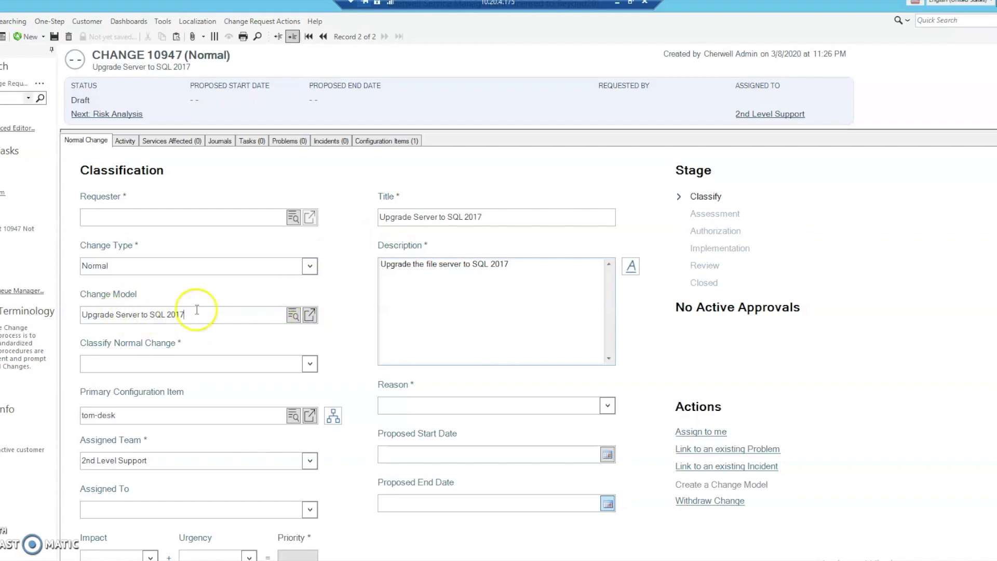
mouse_move(191, 290)
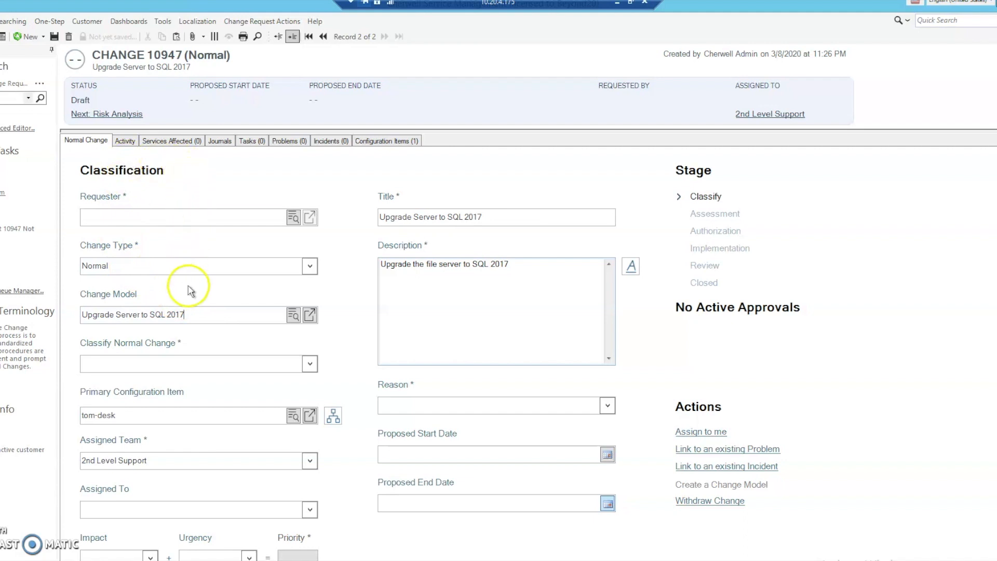
mouse_move(302, 290)
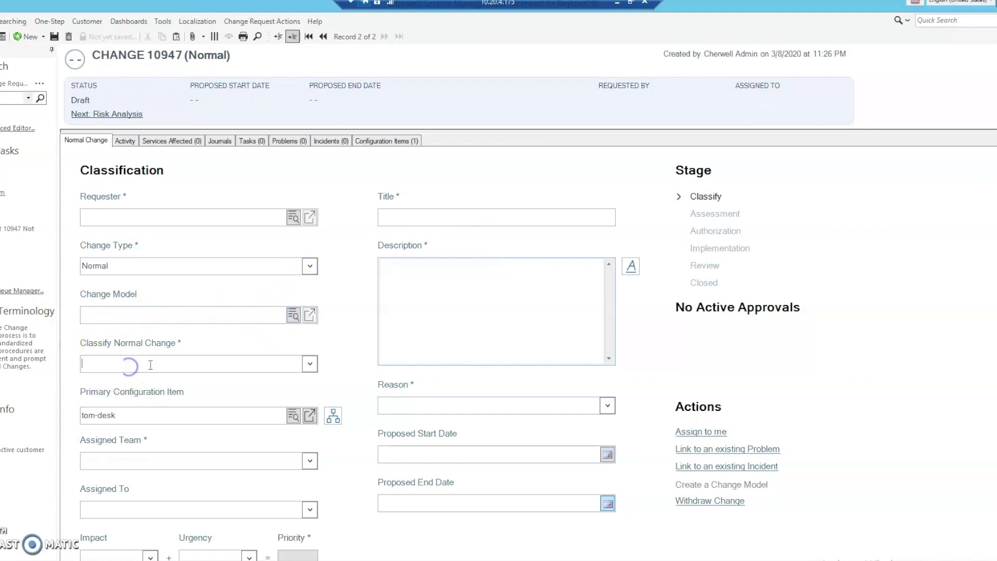
- Select 'Upgrade Server hard drive space' in the Change Model Selector for change 10947
click(293, 315)
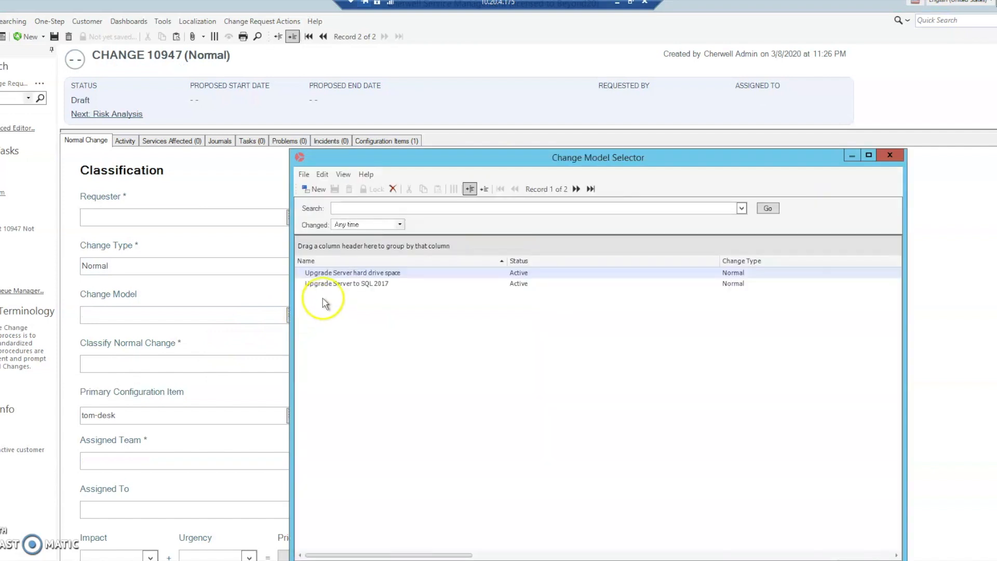
click(889, 155)
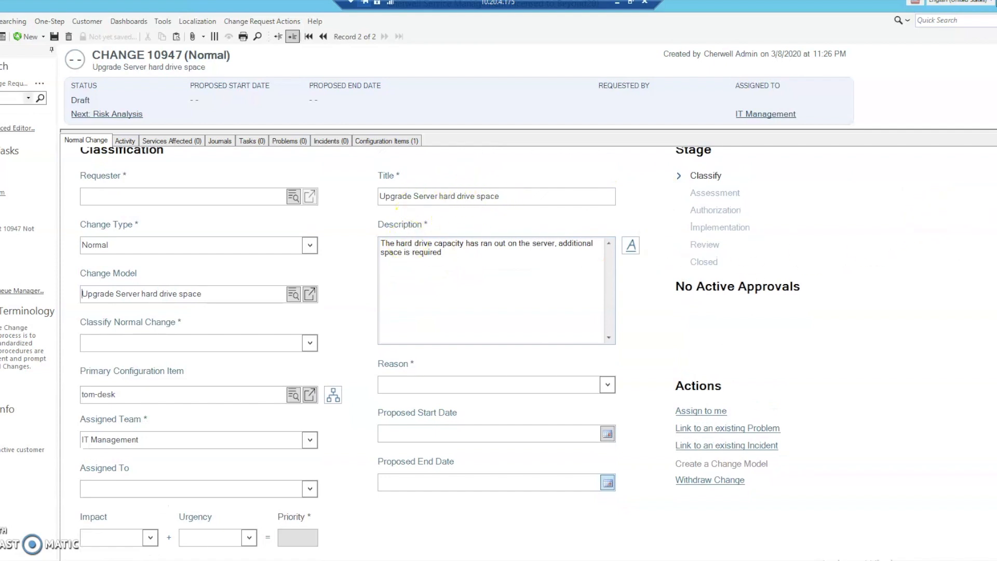
scroll(down, 3)
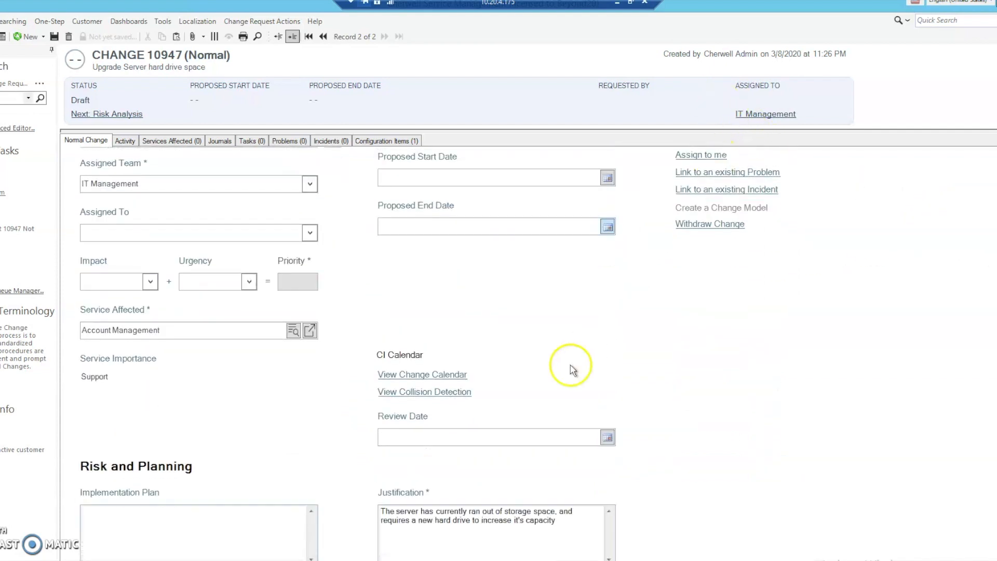
mouse_move(962, 389)
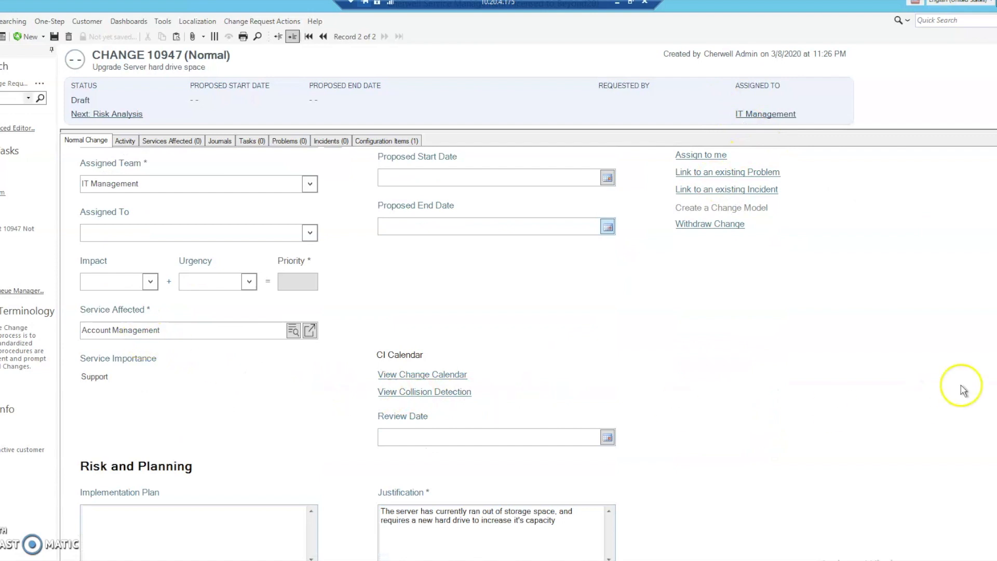
scroll(down, 3)
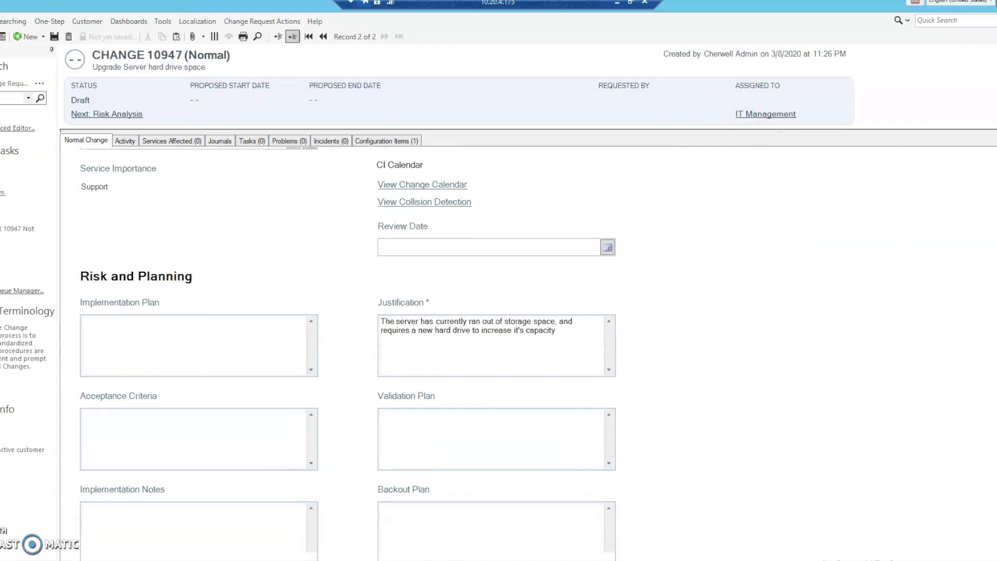
scroll(down, 3)
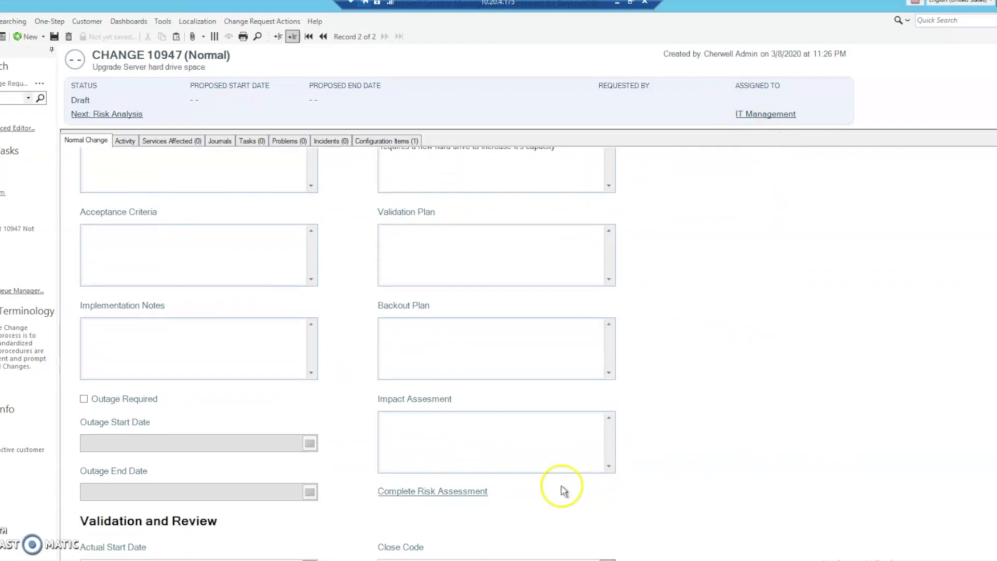
mouse_move(390, 480)
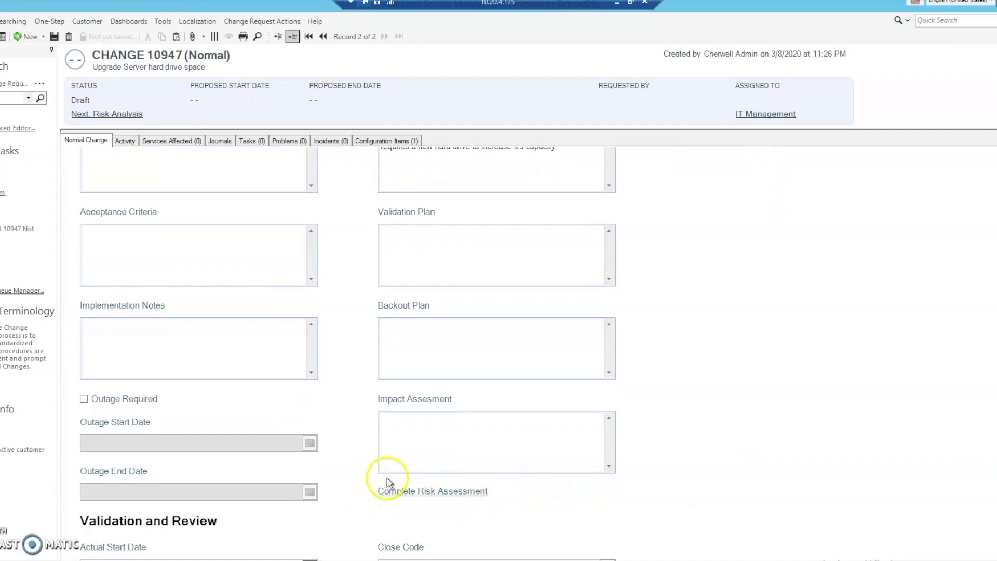
scroll(up, 3)
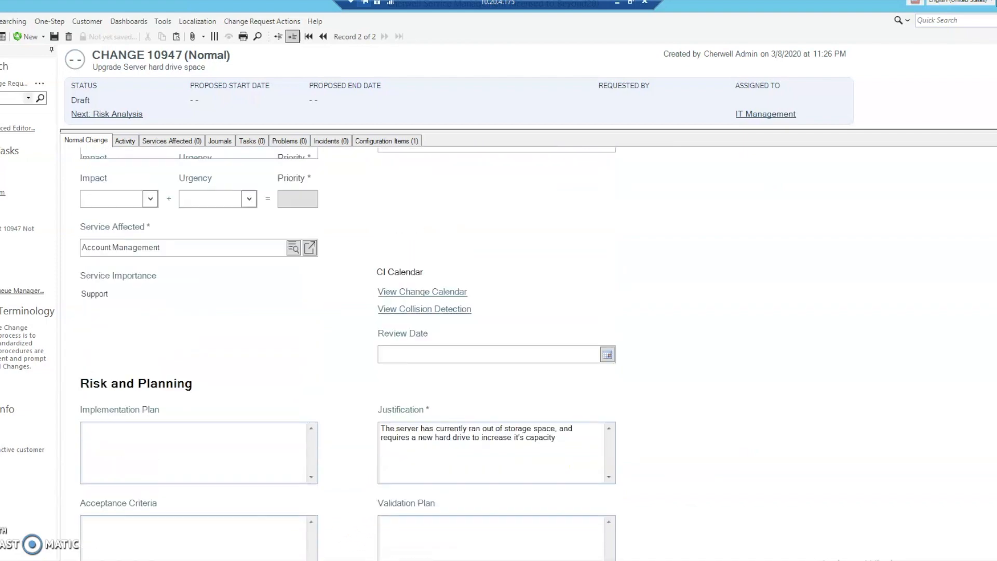
scroll(up, 3)
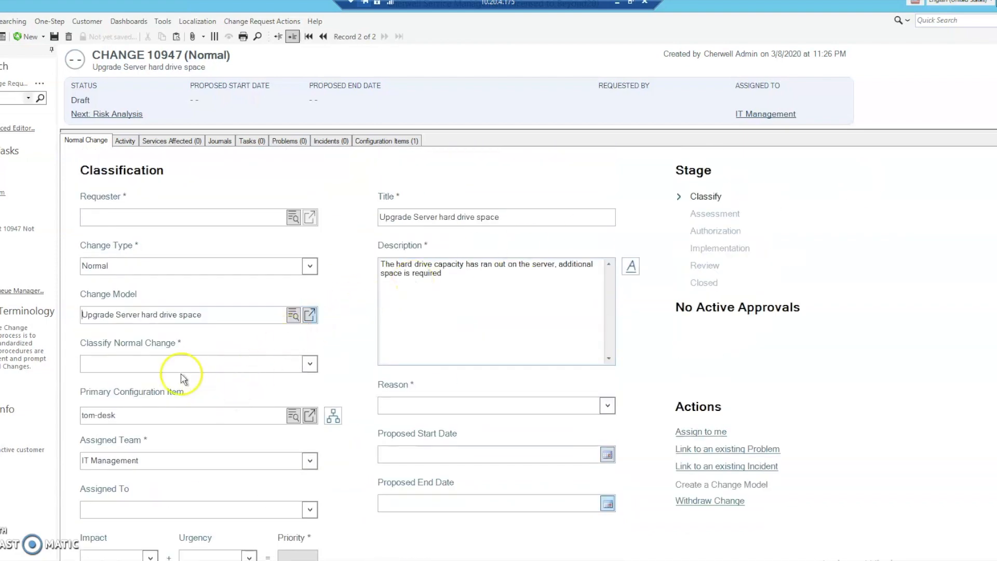
mouse_move(197, 247)
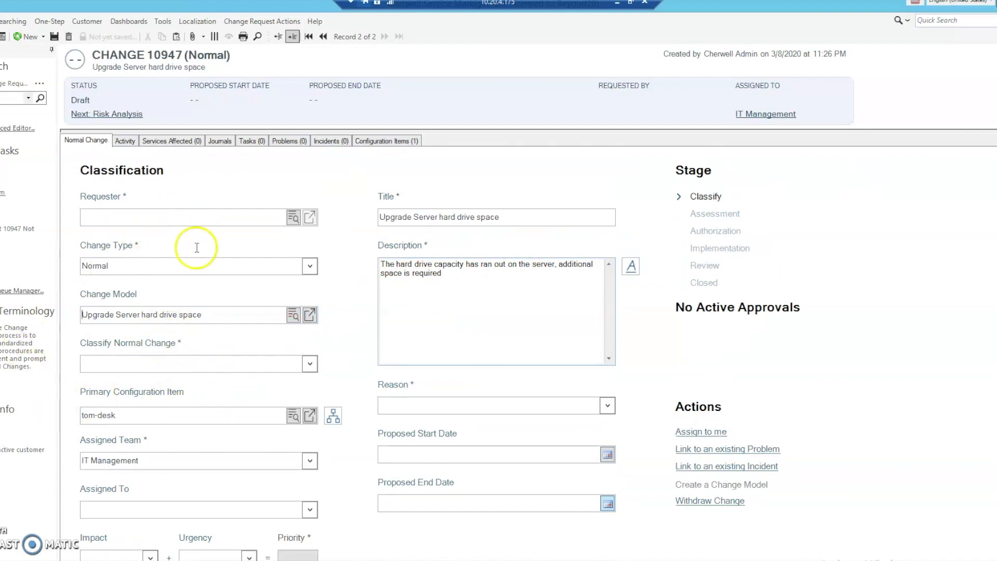
mouse_move(268, 213)
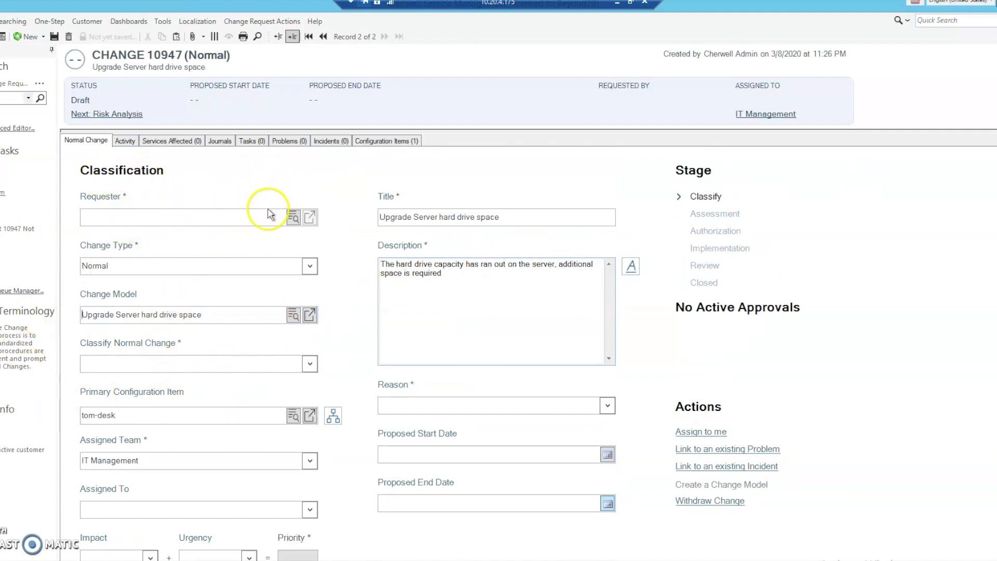
mouse_move(141, 215)
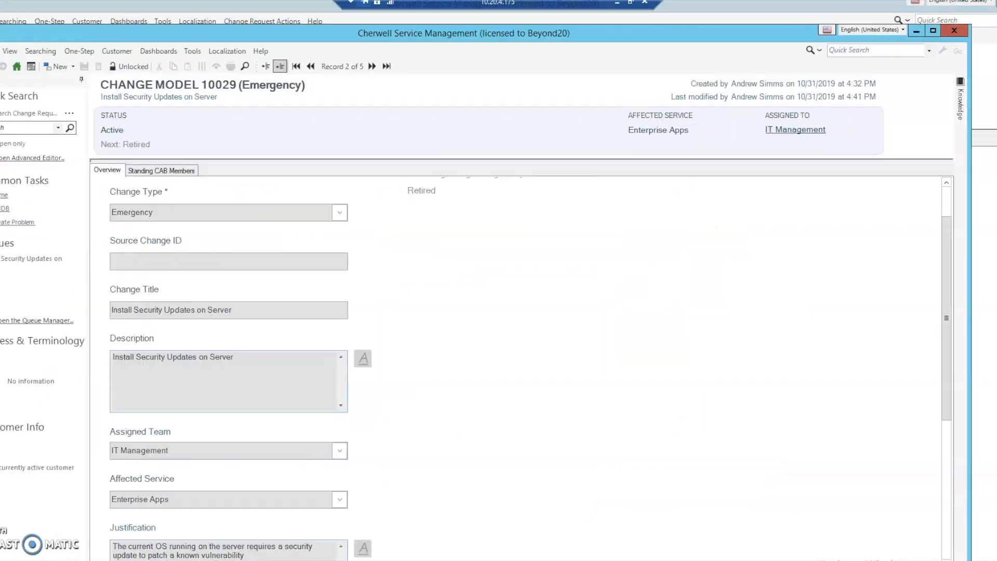
- Run the saved All Change Models search from the Search Manager to list the five models
click(40, 50)
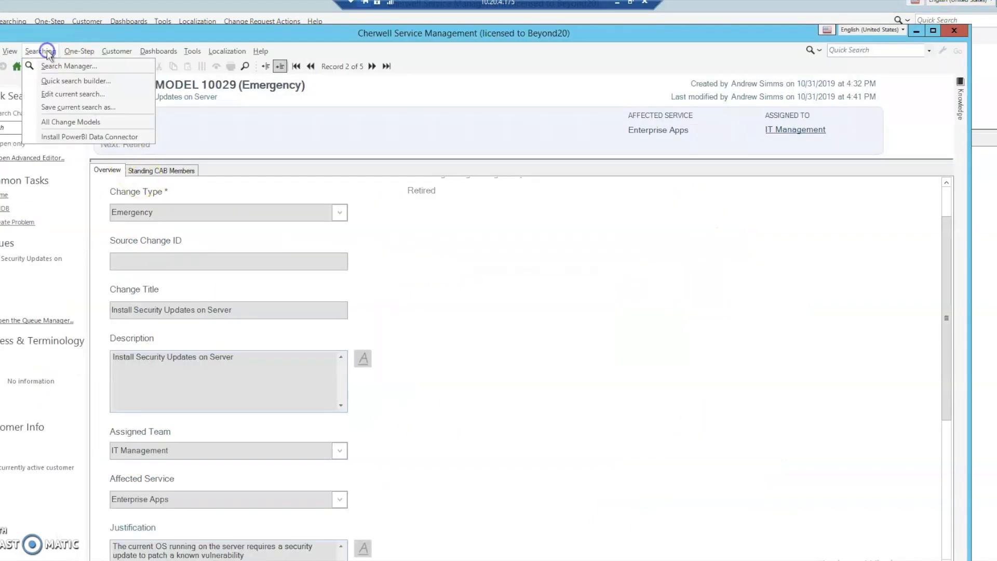
click(68, 66)
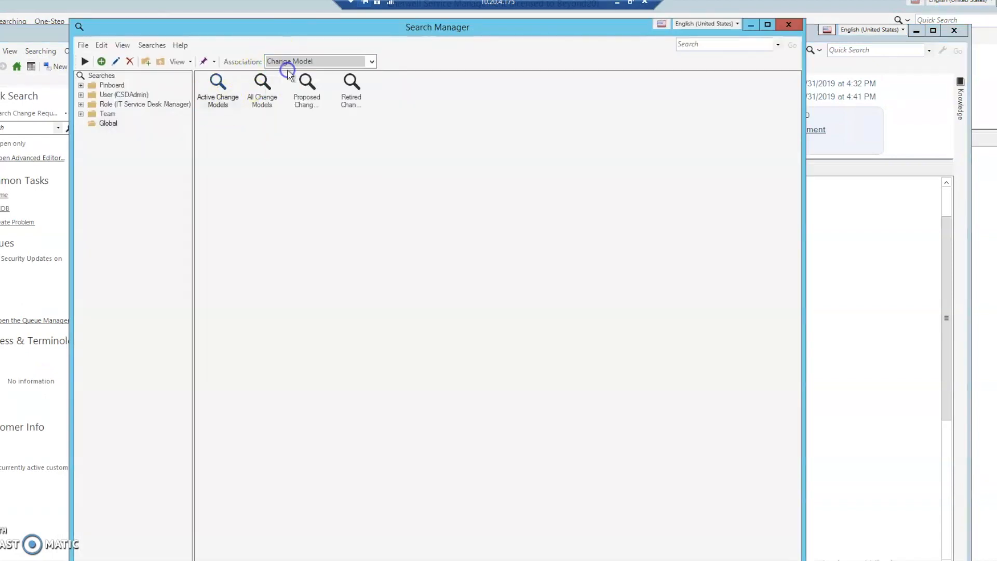
click(262, 89)
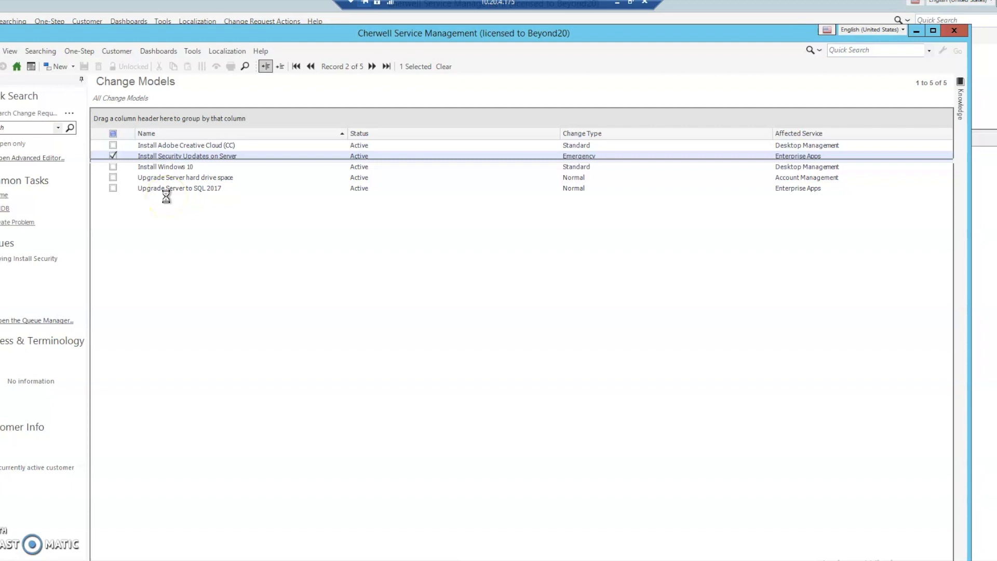
- Review change model 10029's Overview: Emergency type, IT Management team, Enterprise Apps service and justification
double_click(187, 156)
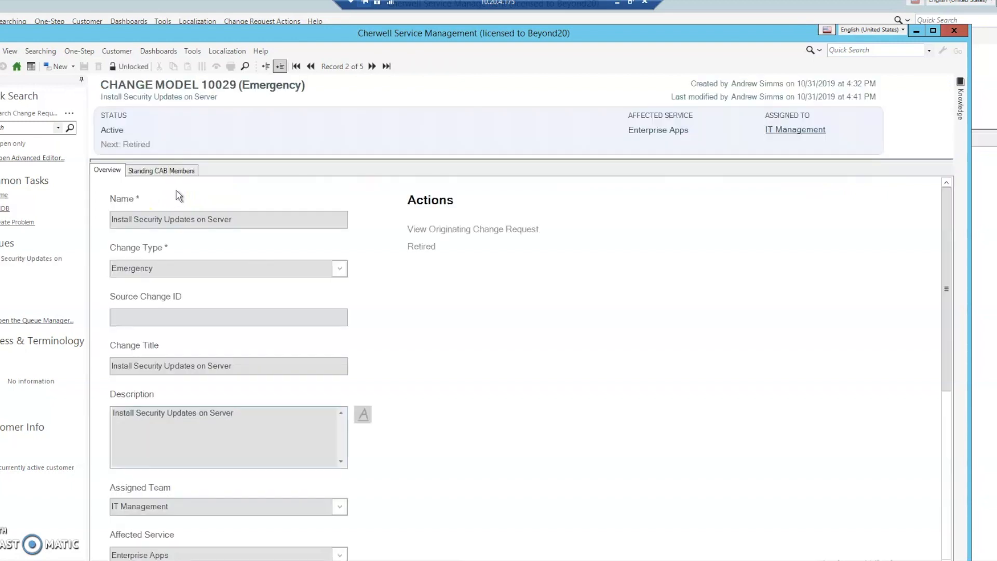
mouse_move(292, 303)
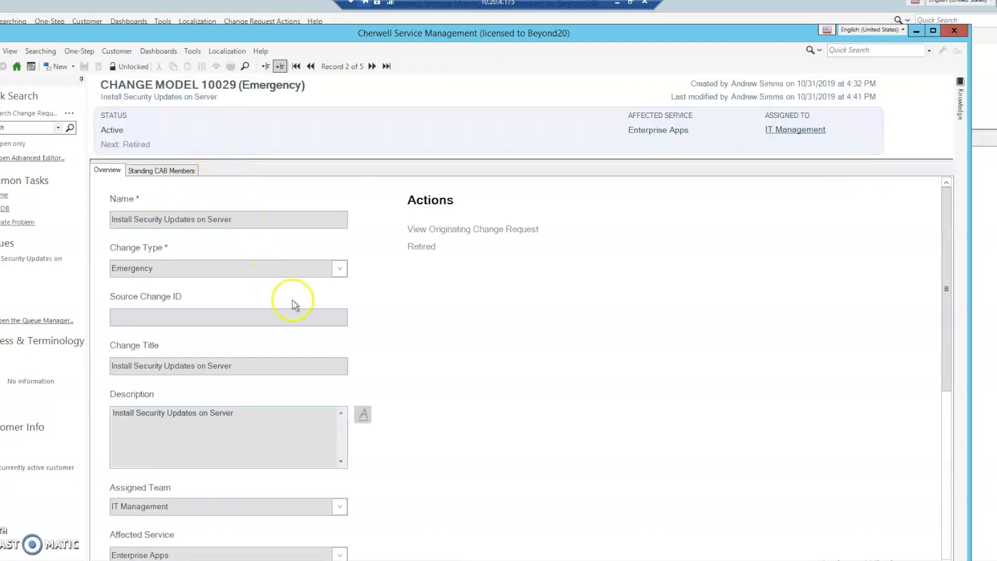
scroll(down, 3)
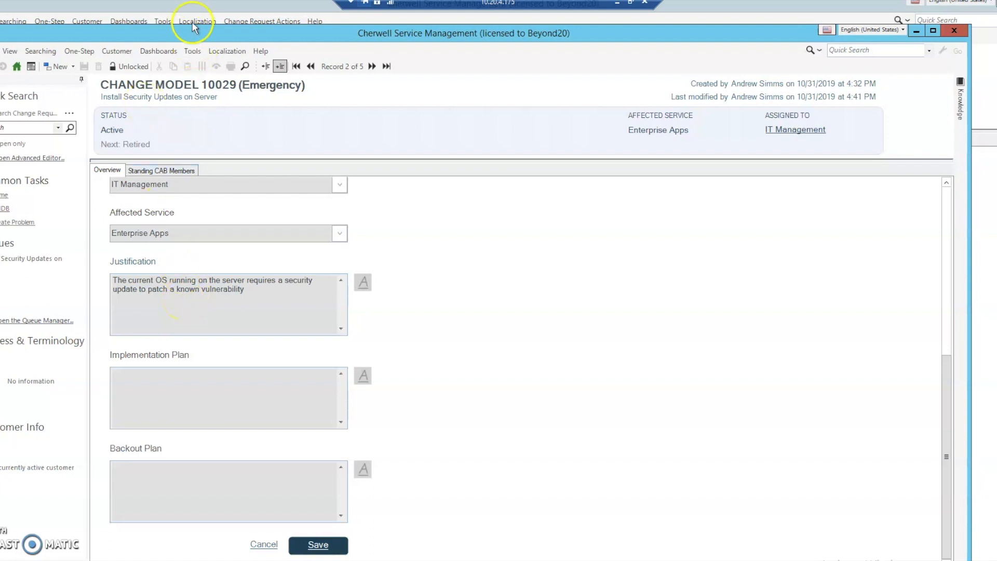
mouse_move(322, 283)
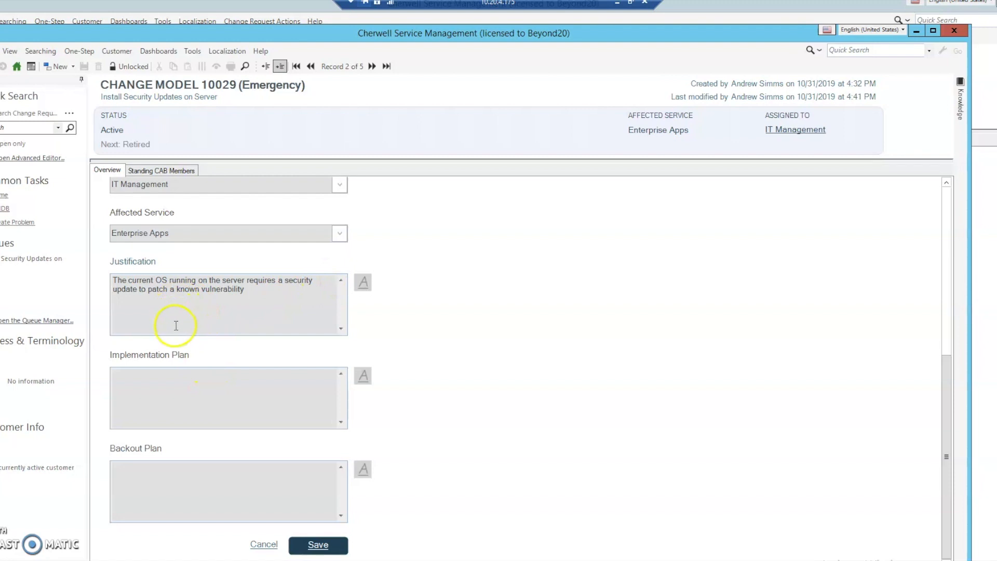
mouse_move(257, 473)
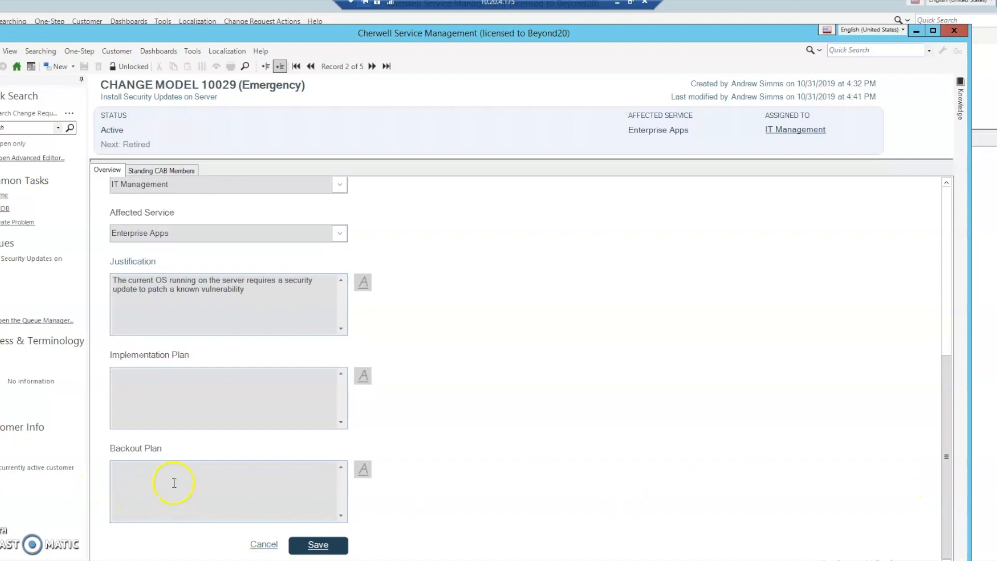
mouse_move(172, 293)
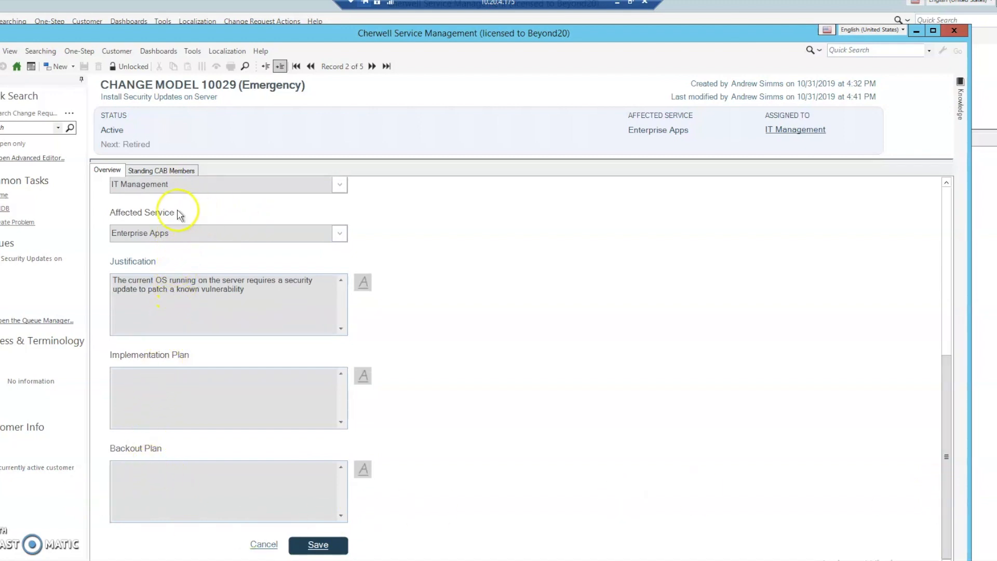
scroll(up, 3)
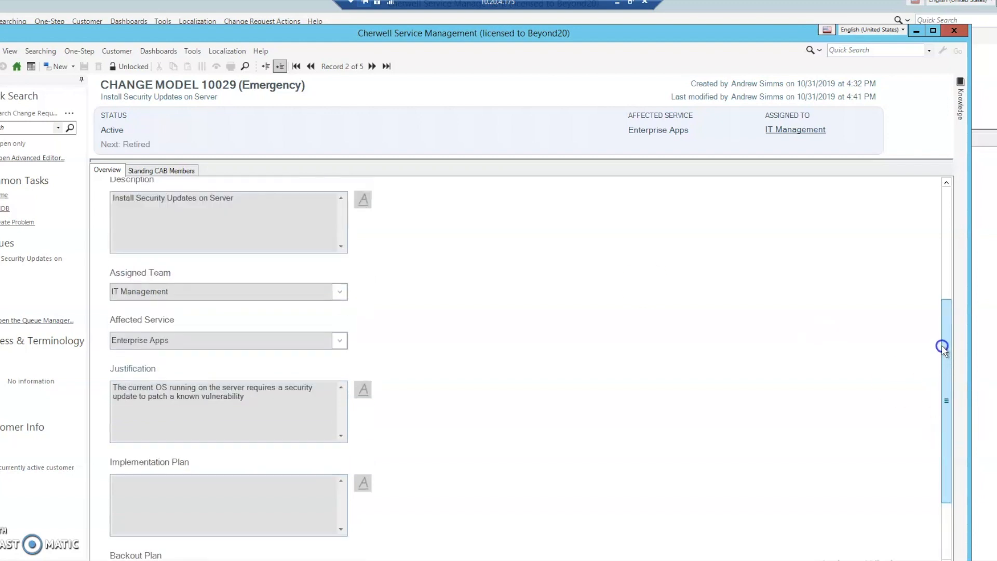
scroll(up, 3)
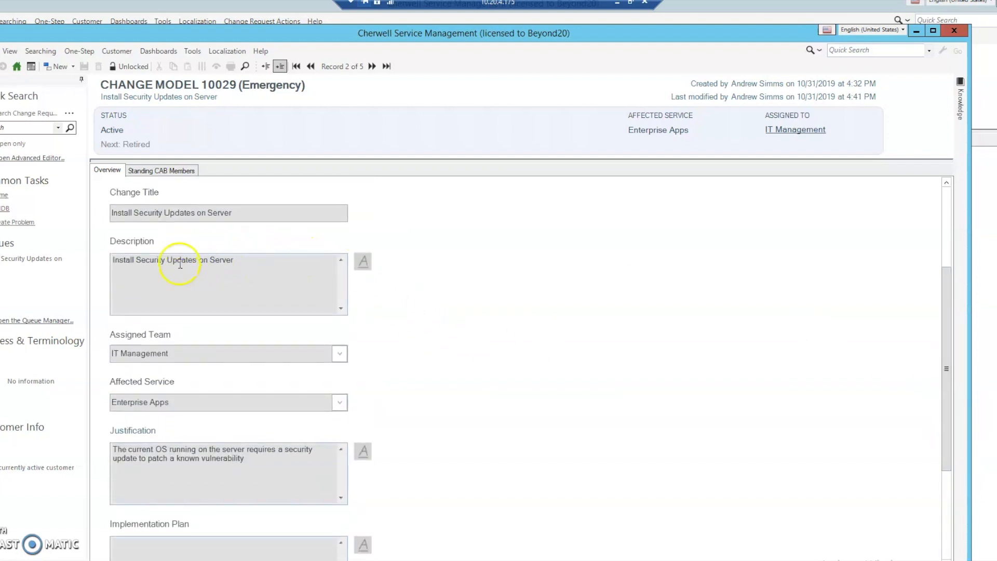
mouse_move(171, 215)
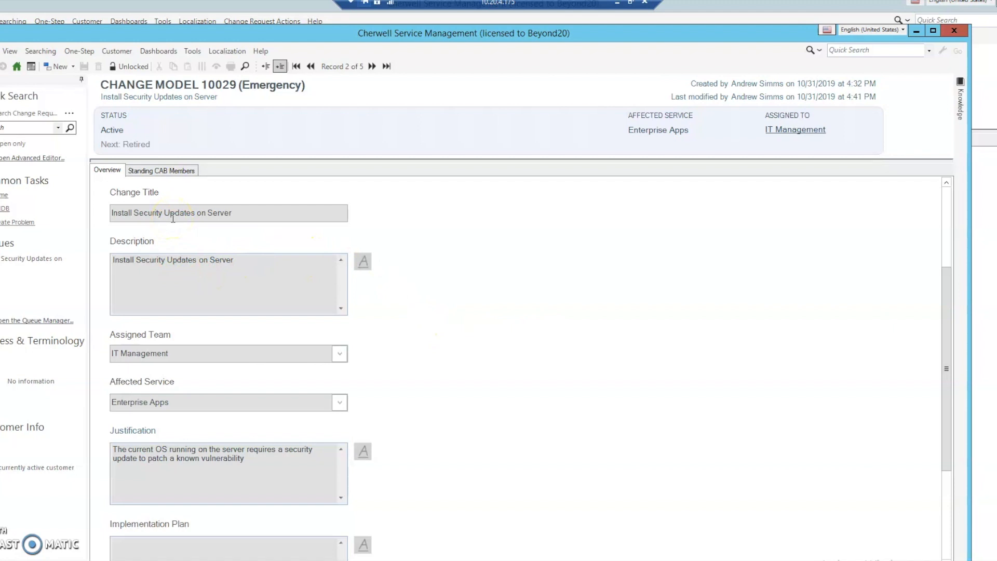
mouse_move(896, 550)
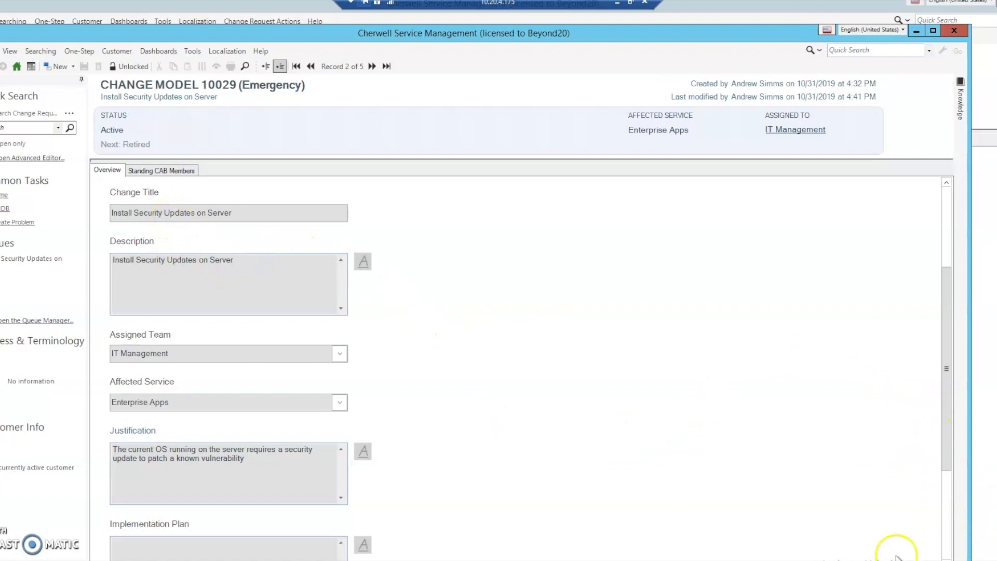
mouse_move(375, 327)
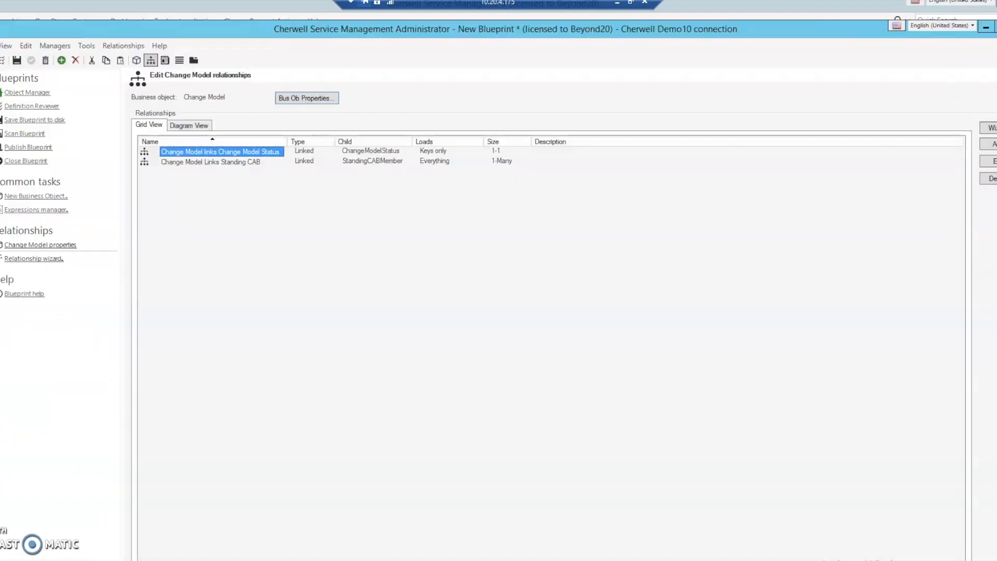
mouse_move(171, 174)
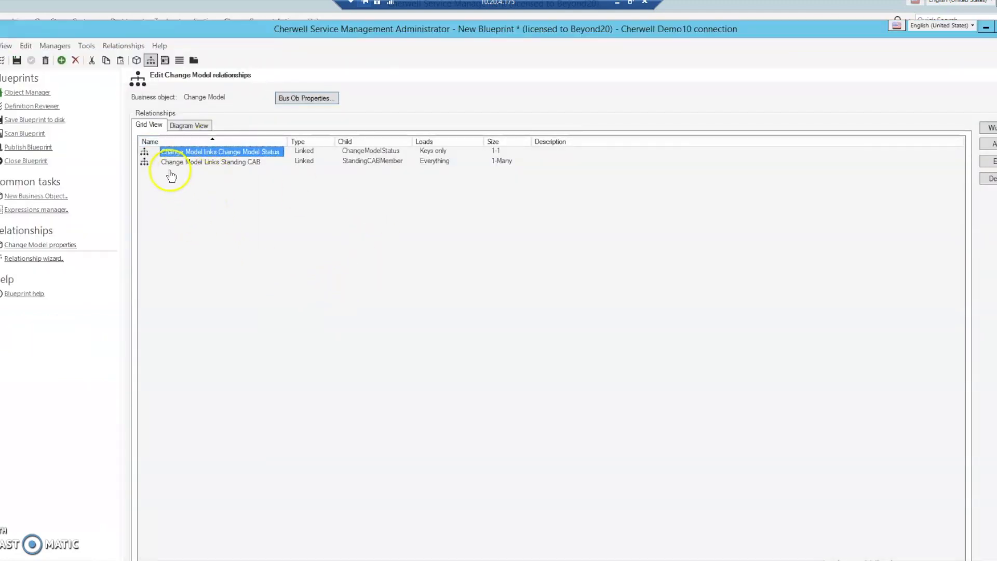
mouse_move(286, 78)
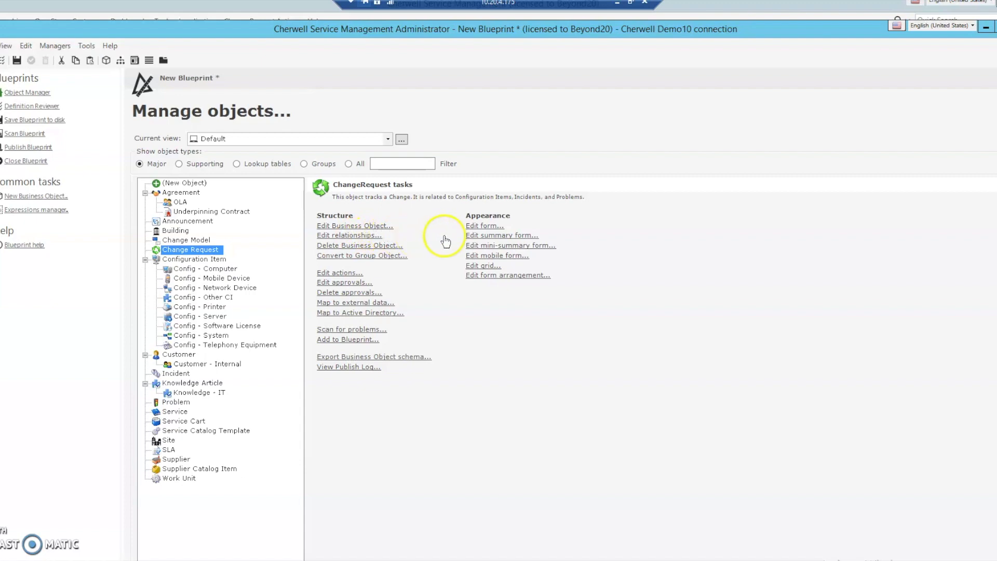
- View the Change Request object's relationship grid, including its link to Change Model
click(349, 235)
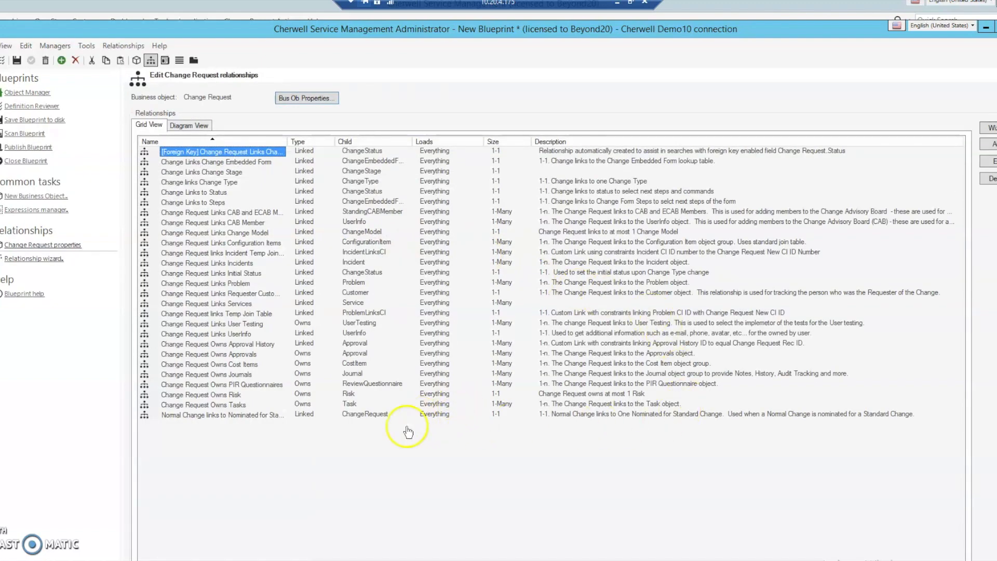
mouse_move(308, 240)
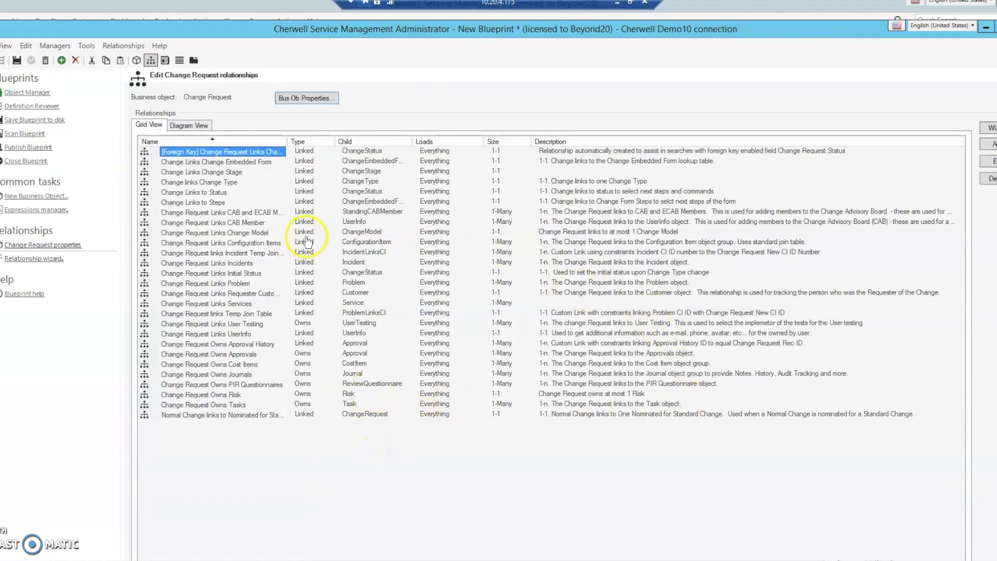
mouse_move(311, 240)
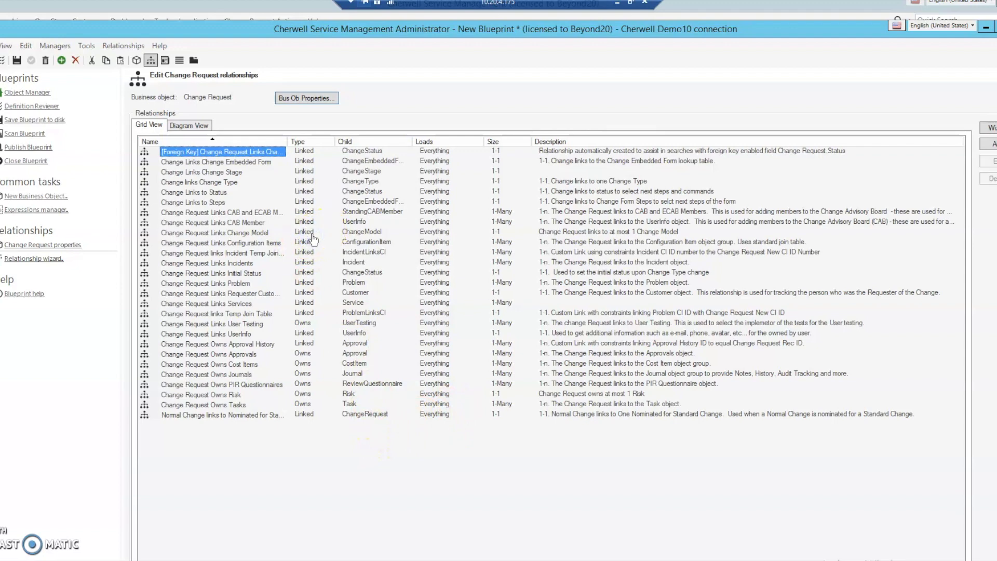
mouse_move(203, 237)
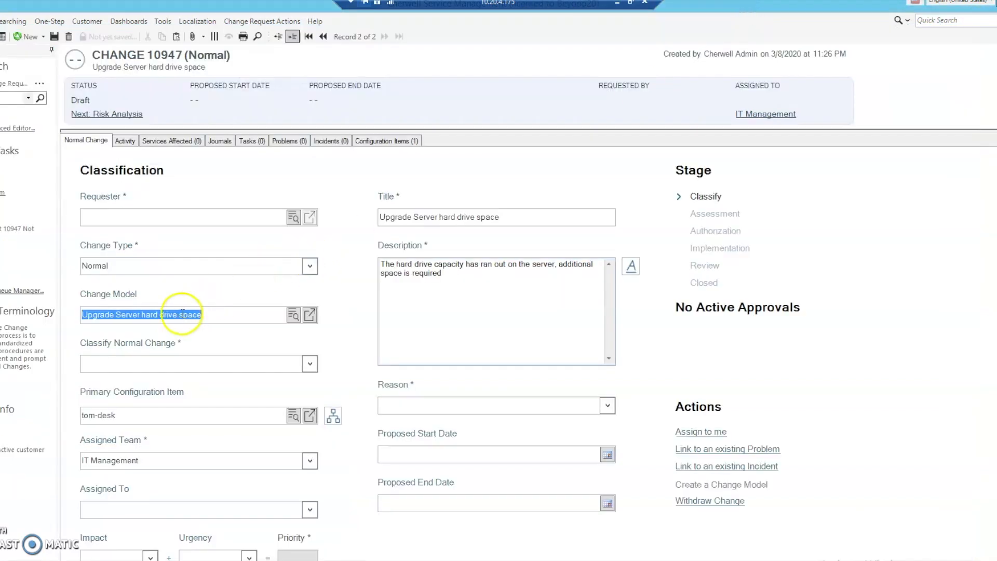
mouse_move(272, 327)
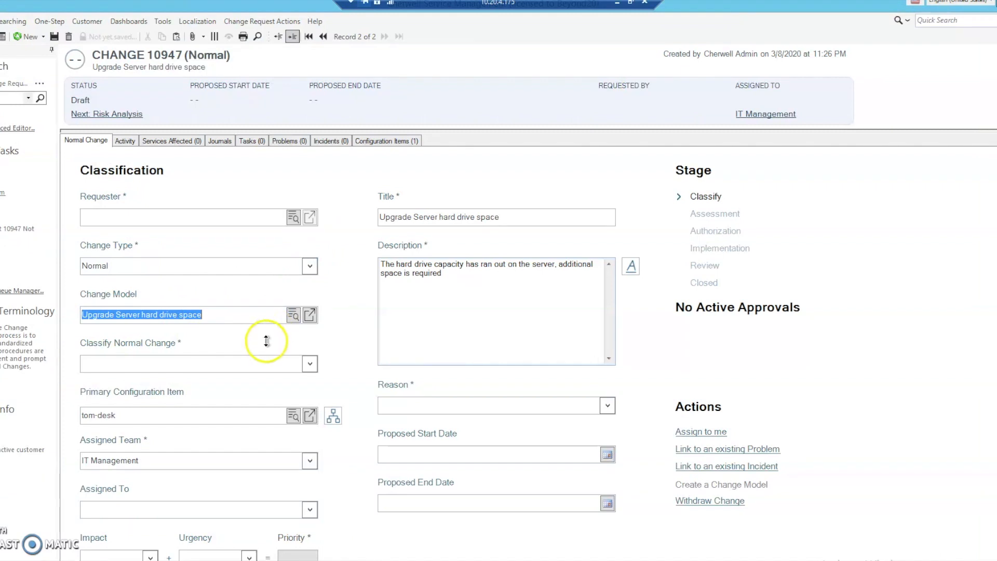
mouse_move(358, 353)
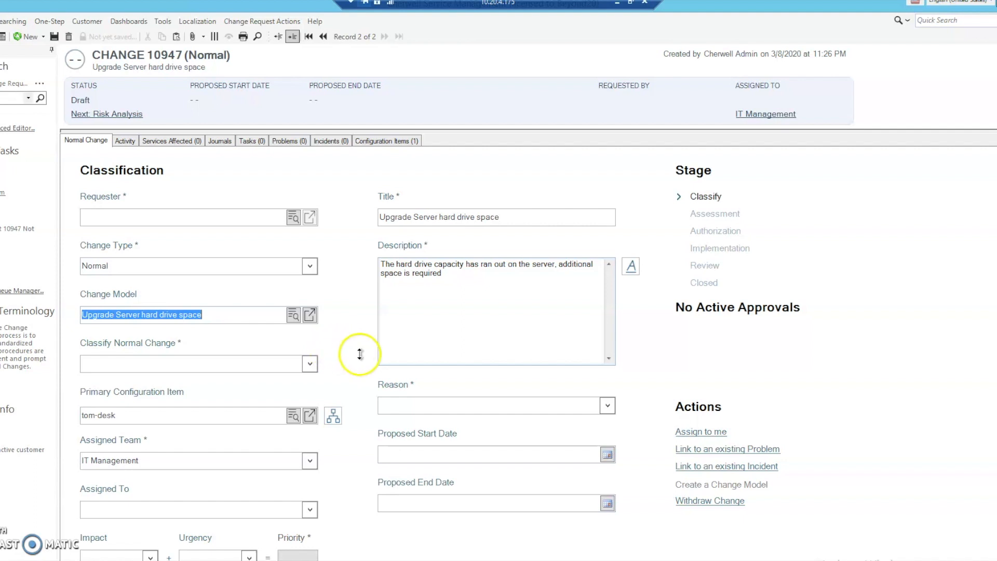
mouse_move(189, 447)
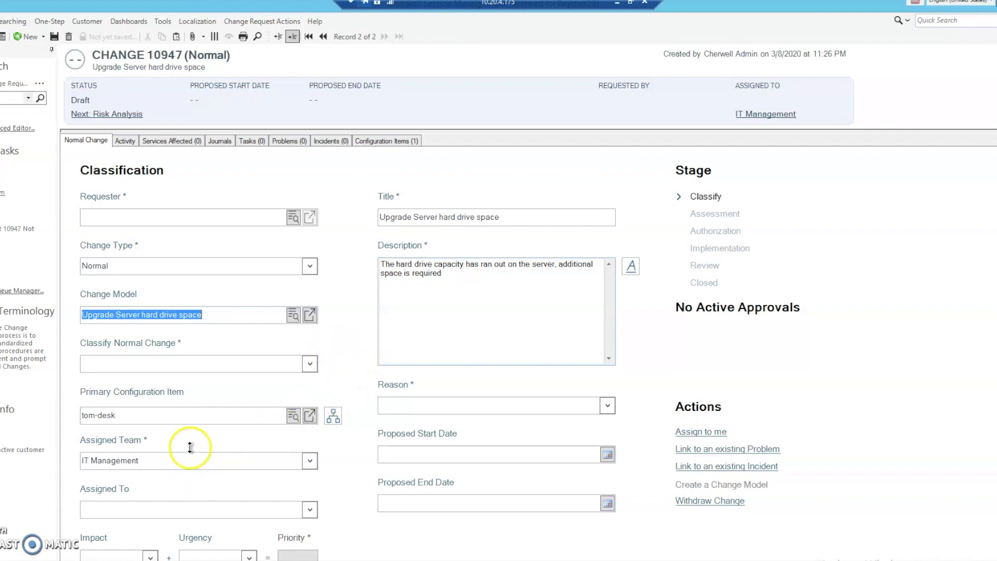